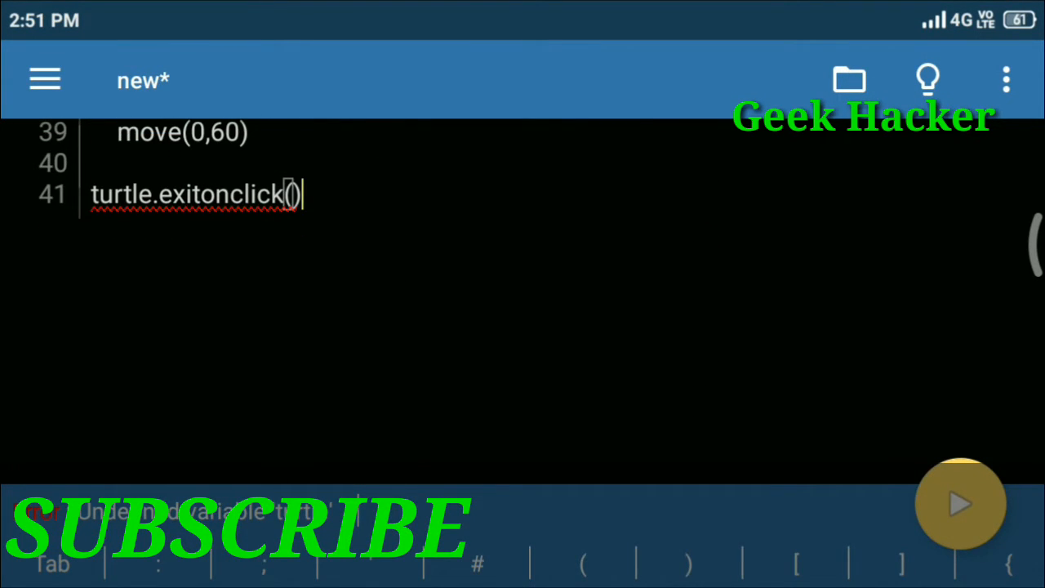
Step: Run the turtle script, replacing the editor with a blank black turtle graphics screen
left_click(960, 503)
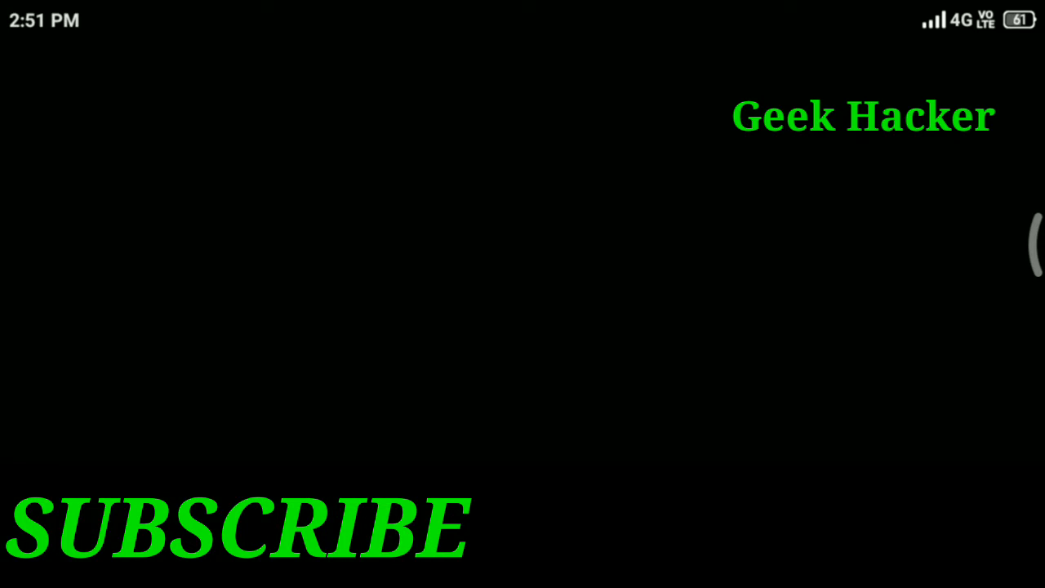